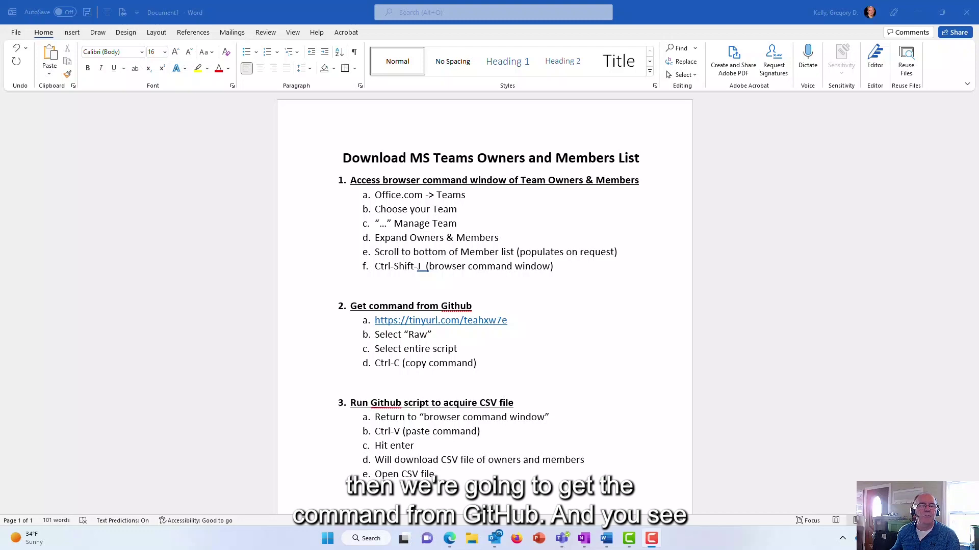
{"action": "mouse_move", "coordinate": [499, 328]}
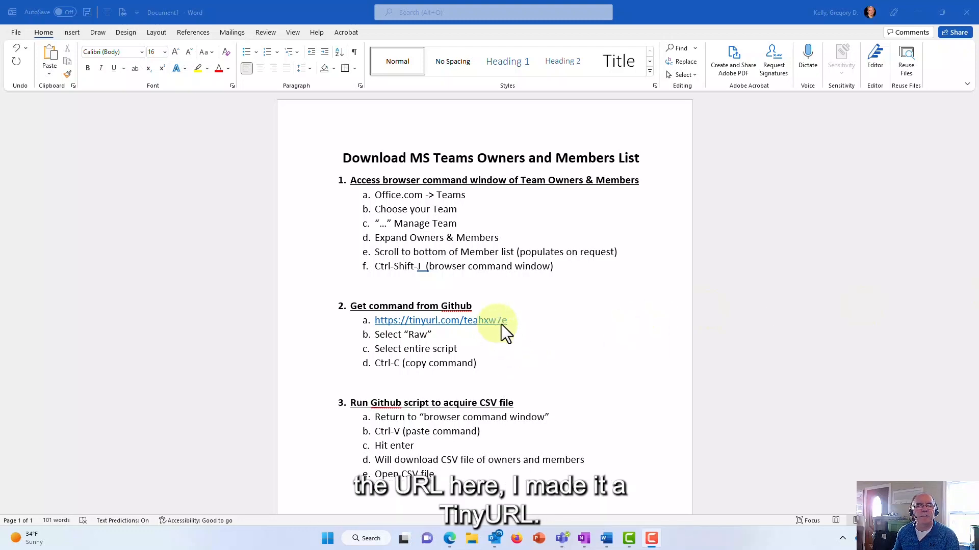
{"action": "mouse_move", "coordinate": [611, 329]}
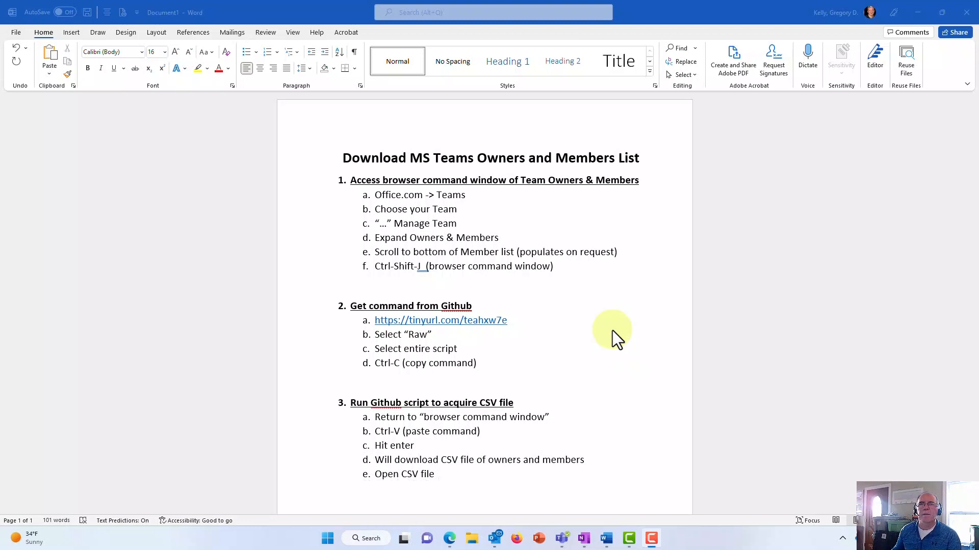
{"action": "mouse_move", "coordinate": [656, 18]}
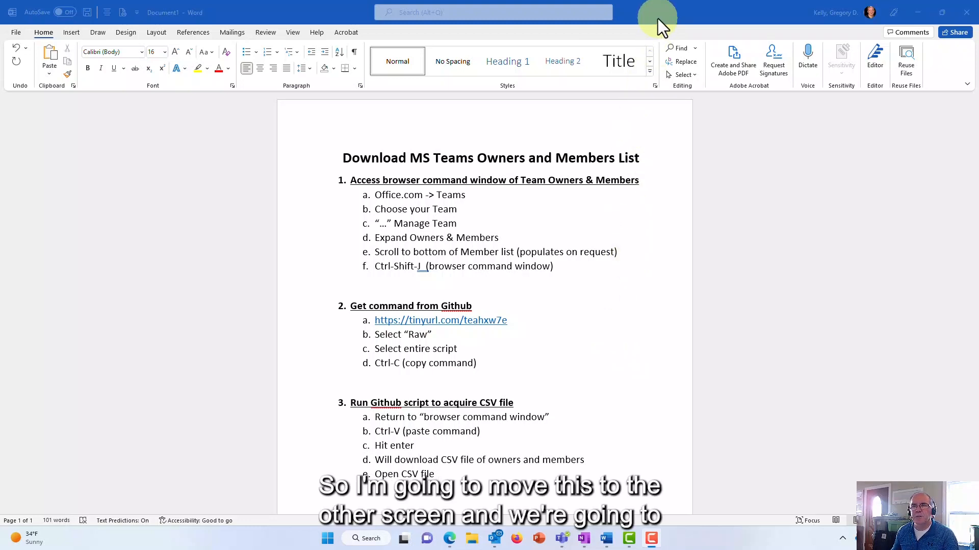
- Minimize the instructions document and maximize the office.com Microsoft 365 home page
{"action": "left_click", "coordinate": [933, 12]}
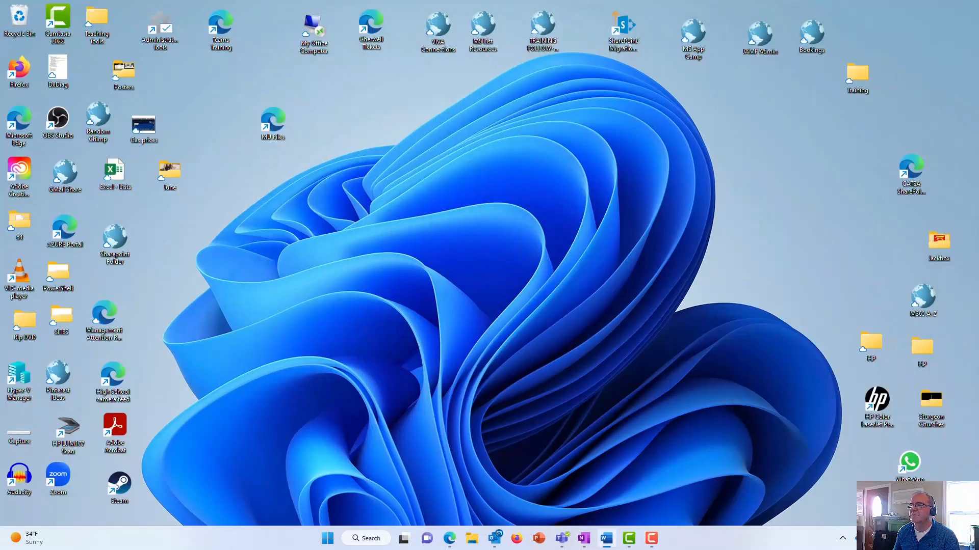
{"action": "mouse_move", "coordinate": [448, 539]}
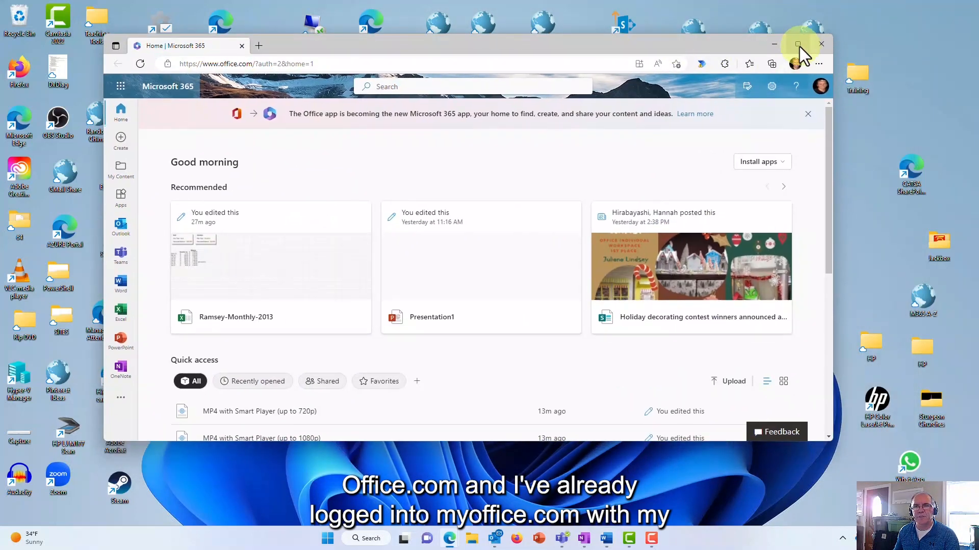
{"action": "left_click", "coordinate": [798, 44]}
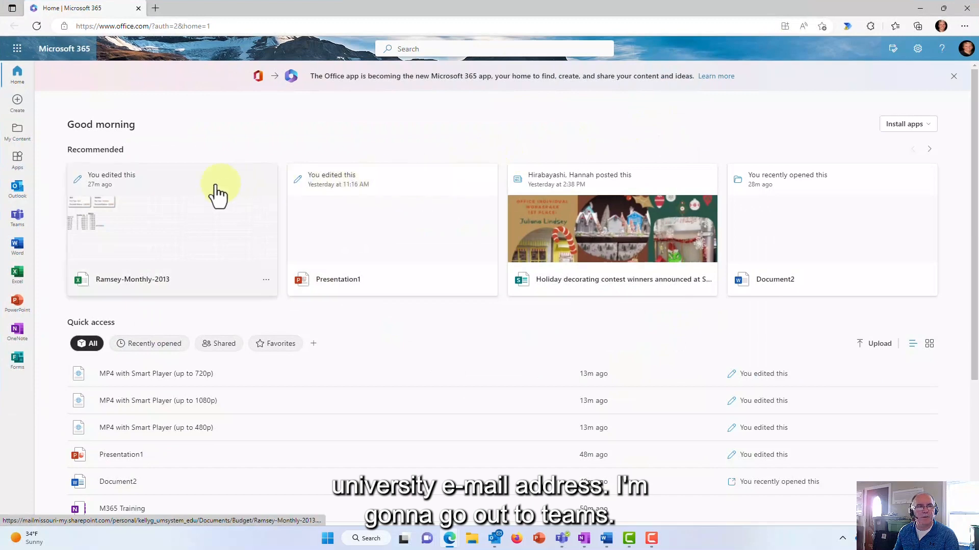
{"action": "mouse_move", "coordinate": [16, 216]}
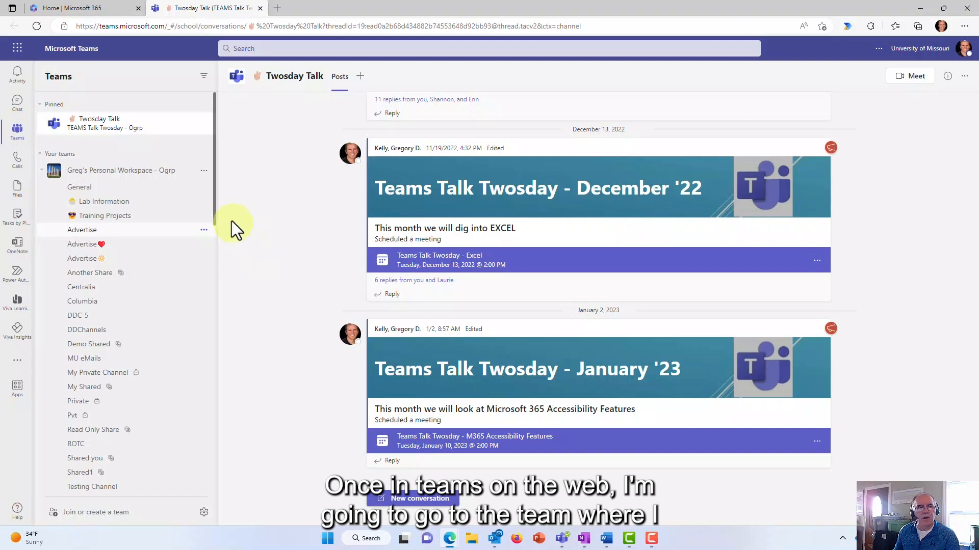
- Choose Manage team for MU M365 Training - Ogrp from its options menu
{"action": "scroll", "scroll_direction": "down", "scroll_amount": 3}
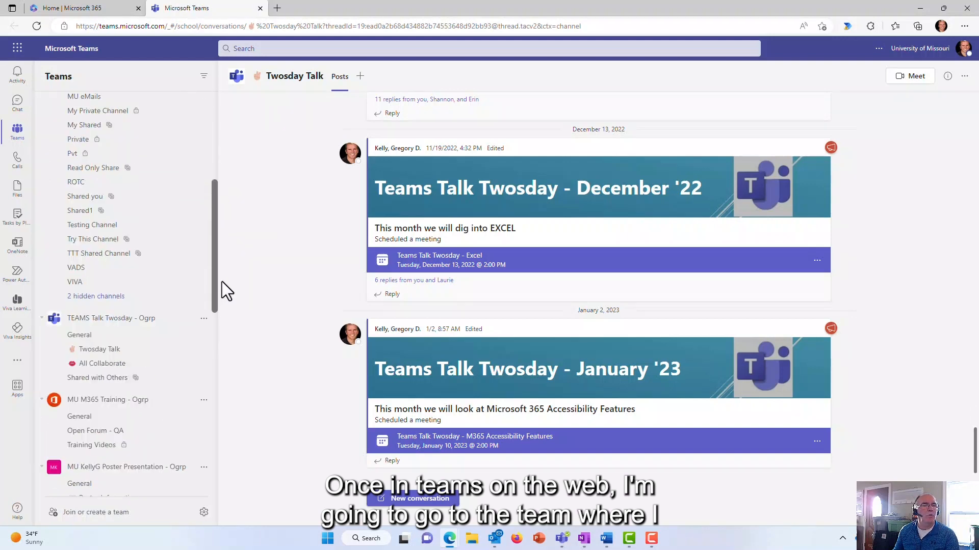
{"action": "scroll", "scroll_direction": "down", "scroll_amount": 3}
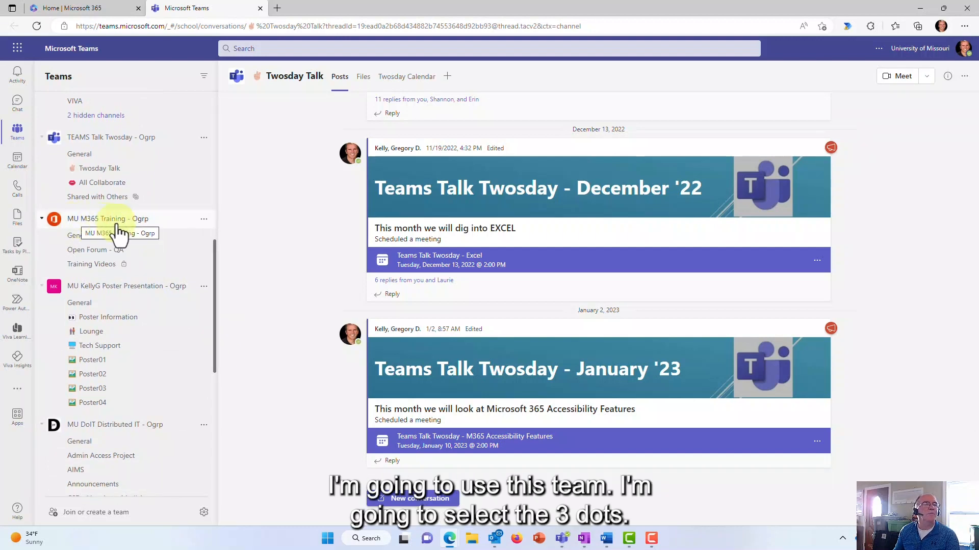
{"action": "mouse_move", "coordinate": [204, 224]}
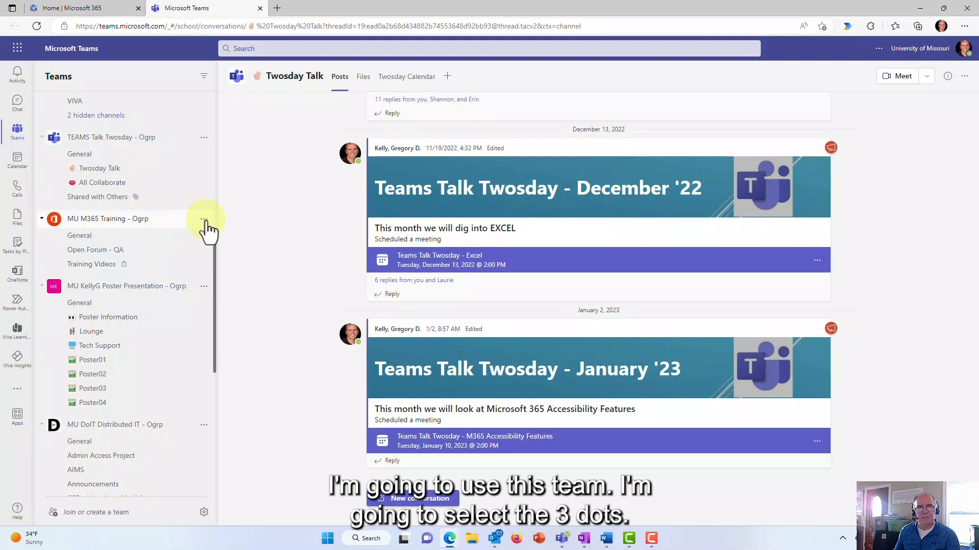
{"action": "left_click", "coordinate": [203, 218]}
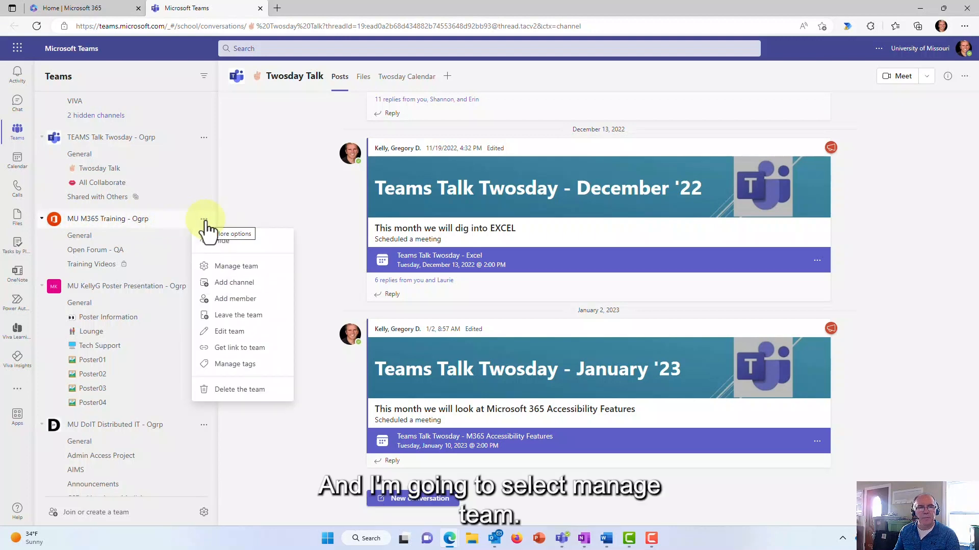
{"action": "mouse_move", "coordinate": [236, 270]}
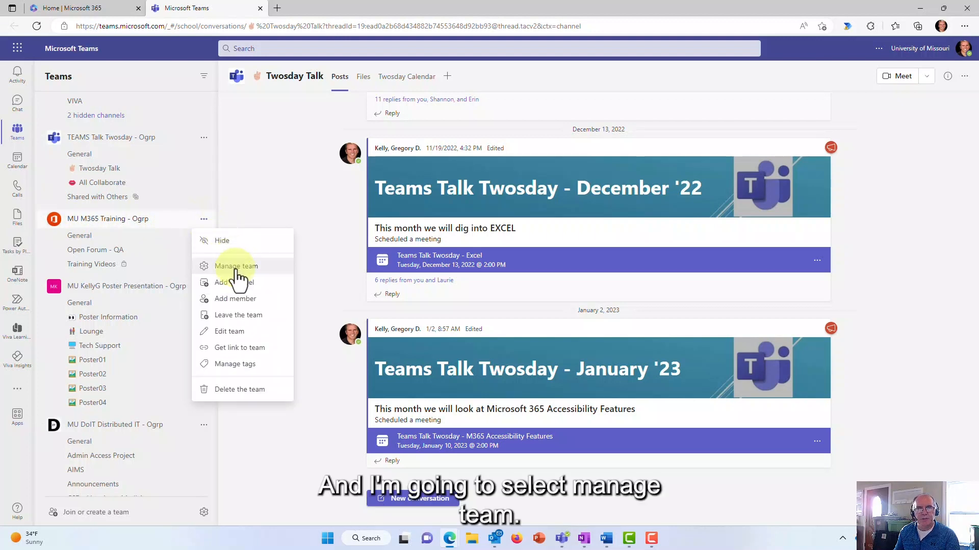
{"action": "left_click", "coordinate": [236, 267]}
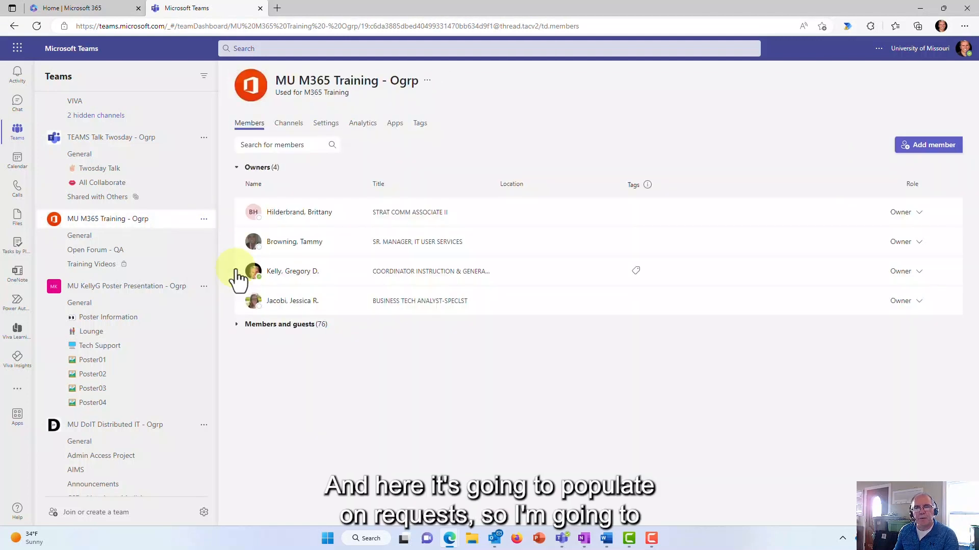
{"action": "mouse_move", "coordinate": [236, 187]}
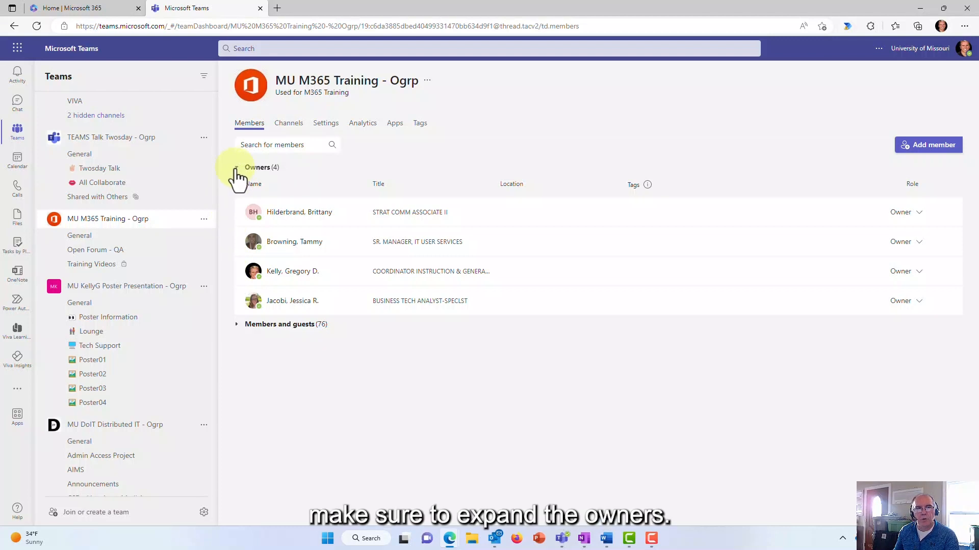
- Expand both the Owners list and the Members and guests list on the Members tab
{"action": "left_click", "coordinate": [240, 168]}
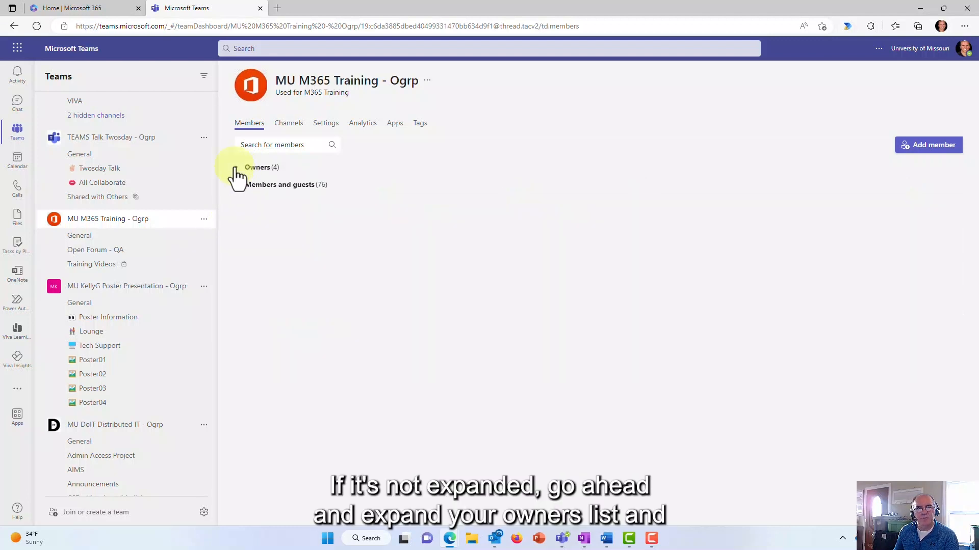
{"action": "left_click", "coordinate": [256, 167]}
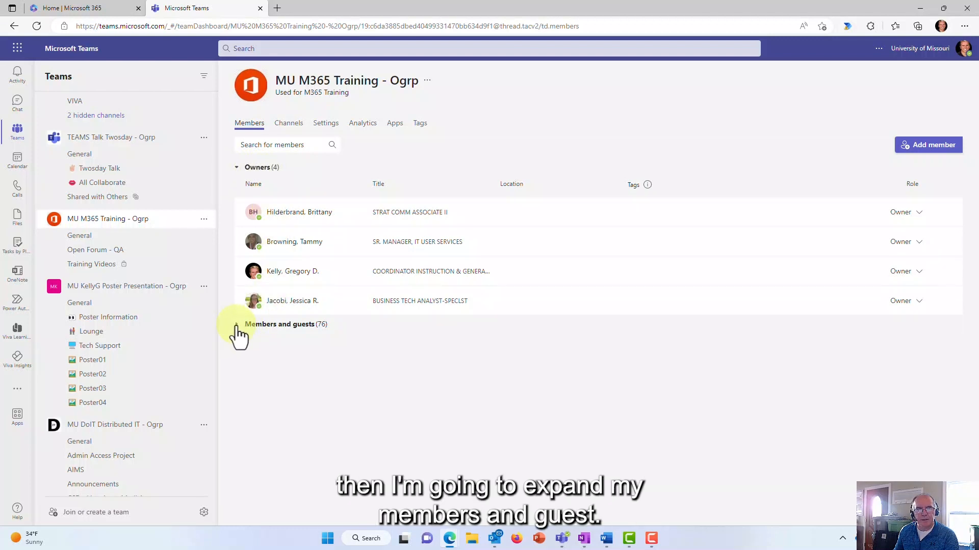
{"action": "left_click", "coordinate": [242, 324]}
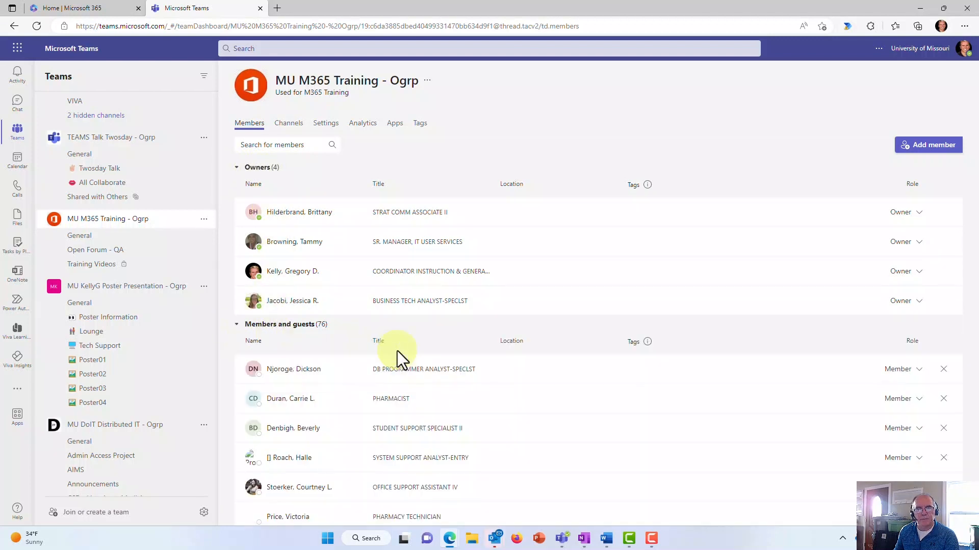
{"action": "mouse_move", "coordinate": [565, 393]}
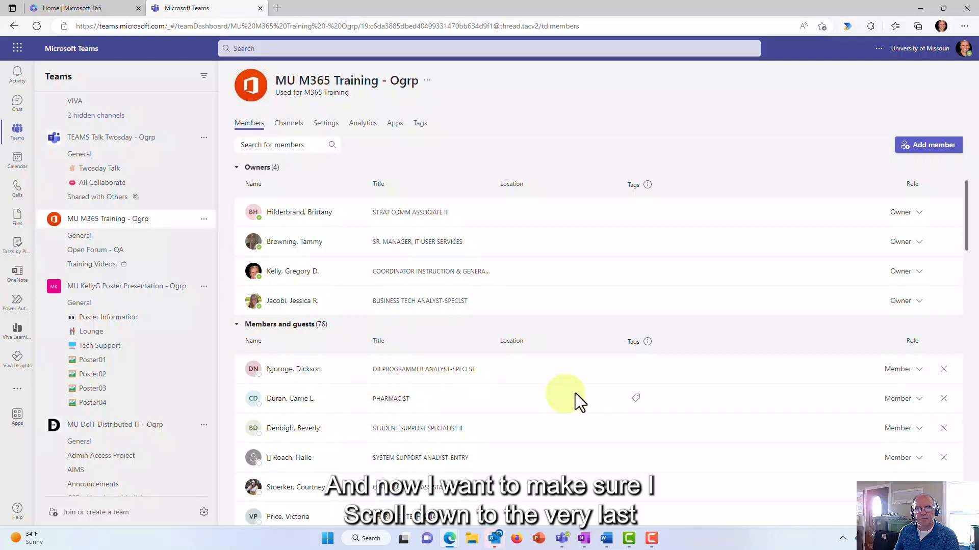
- Scroll down the MU M365 Training members and guests list to load later entries
{"action": "scroll", "scroll_direction": "down", "scroll_amount": 3}
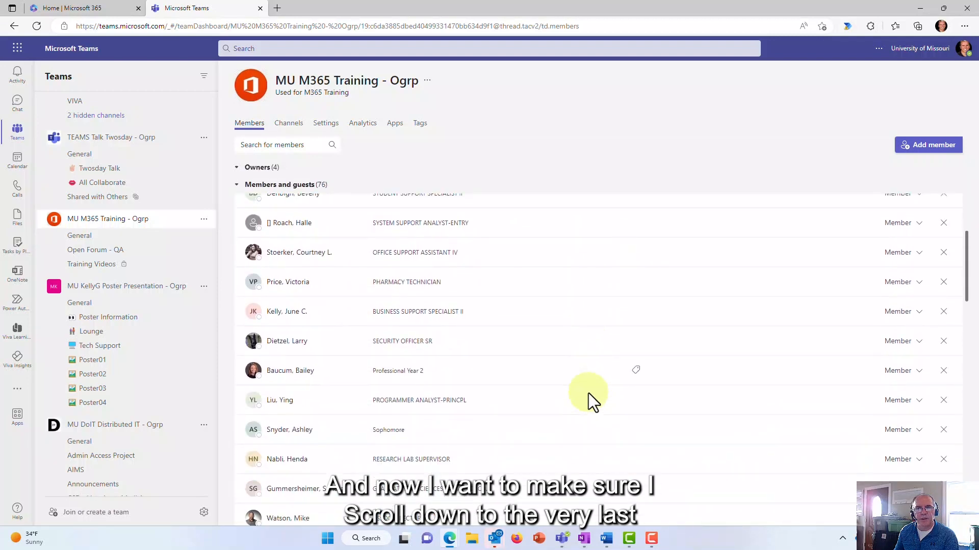
{"action": "scroll", "scroll_direction": "down", "scroll_amount": 3}
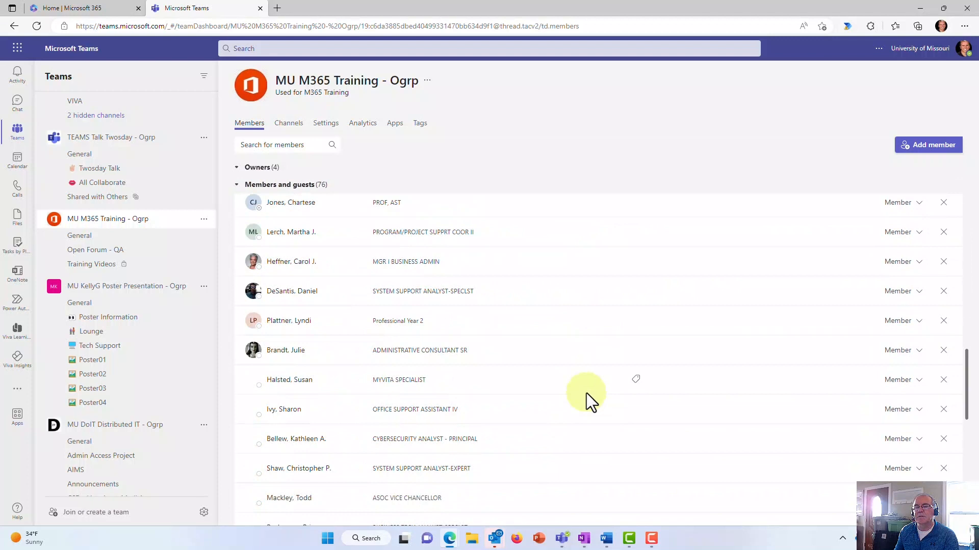
{"action": "scroll", "scroll_direction": "down", "scroll_amount": 3}
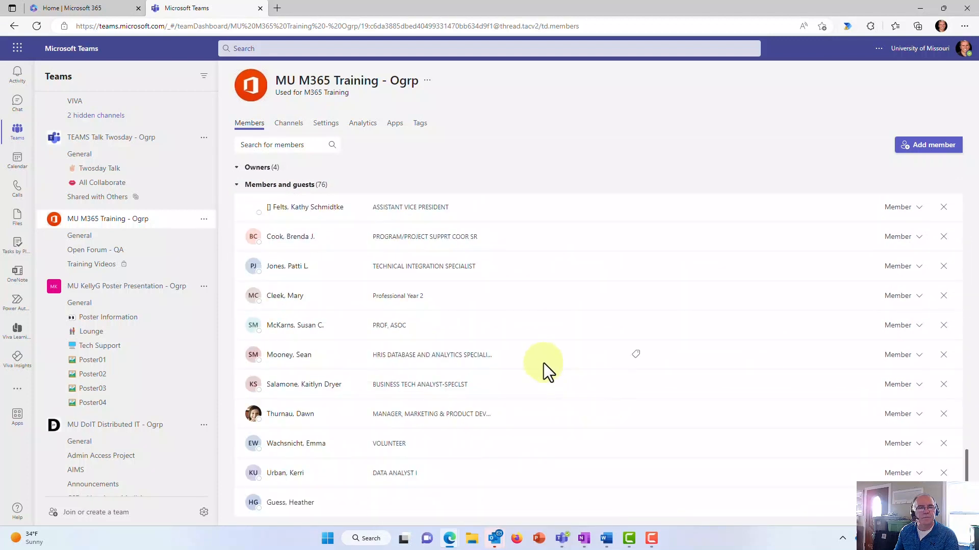
{"action": "mouse_move", "coordinate": [512, 362]}
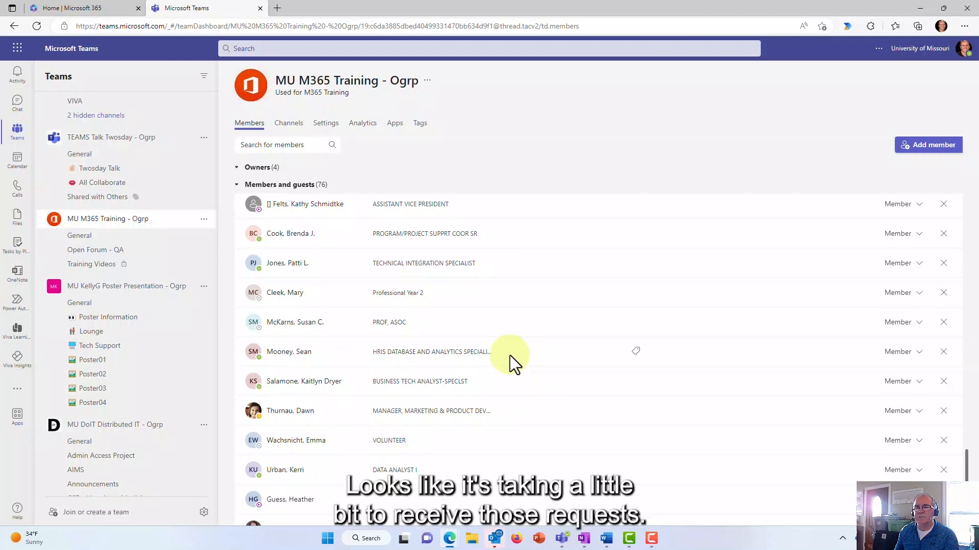
{"action": "scroll", "scroll_direction": "down", "scroll_amount": 3}
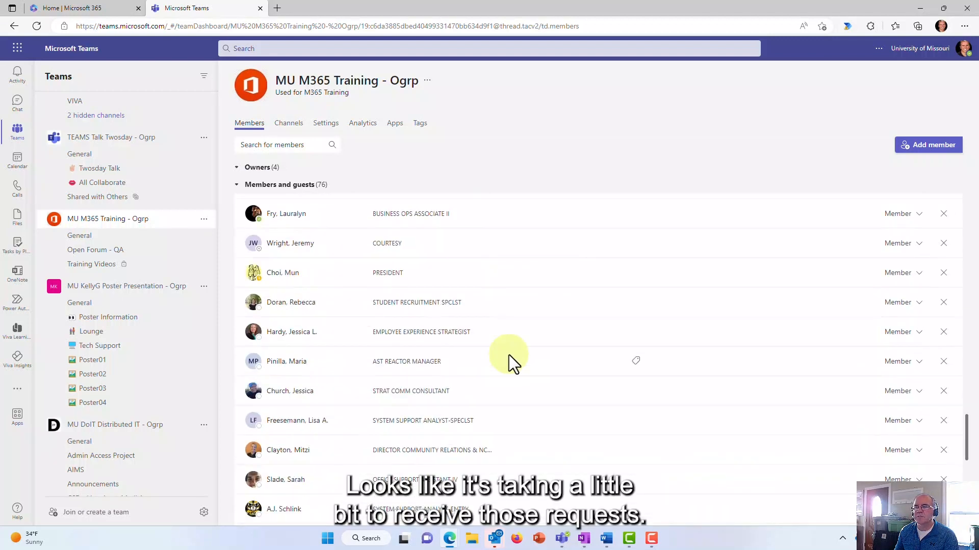
{"action": "scroll", "scroll_direction": "down", "scroll_amount": 3}
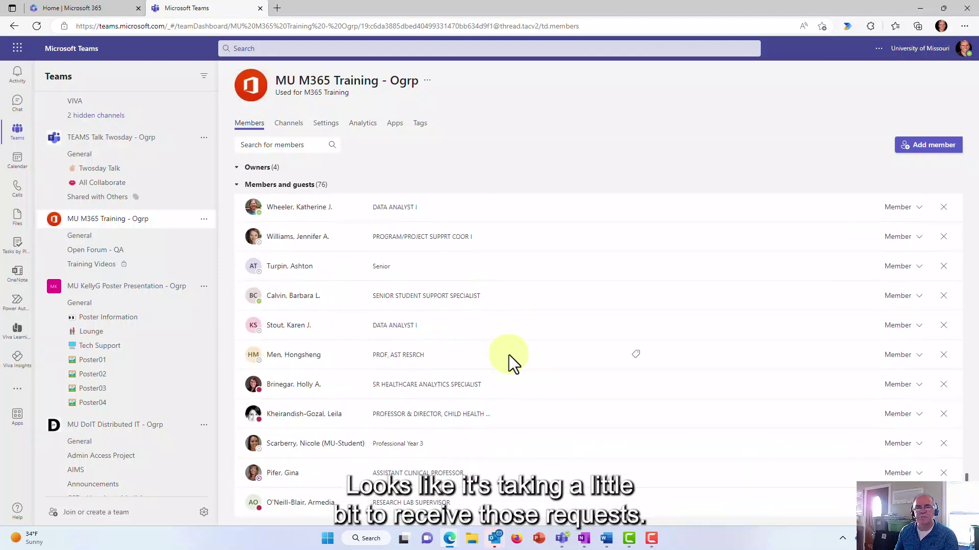
{"action": "mouse_move", "coordinate": [551, 381]}
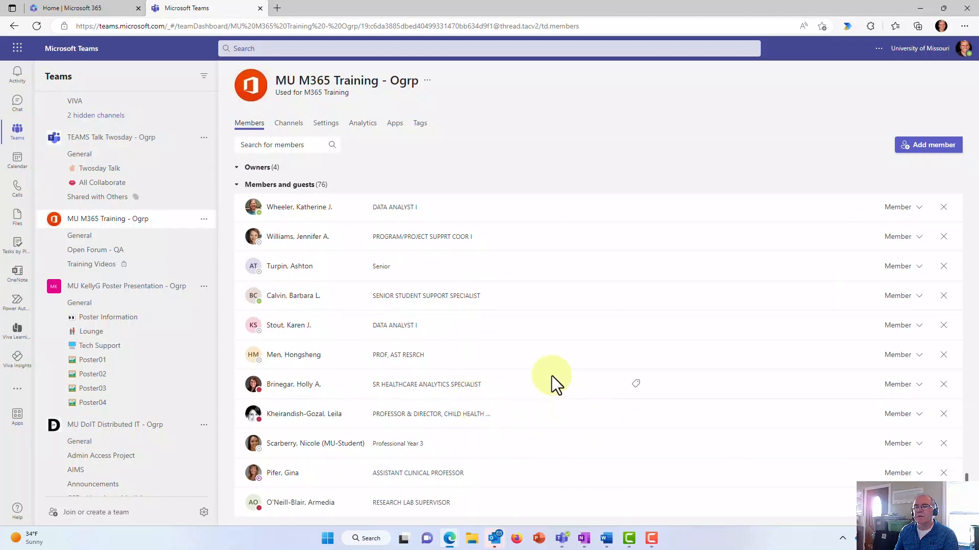
{"action": "mouse_move", "coordinate": [306, 215]}
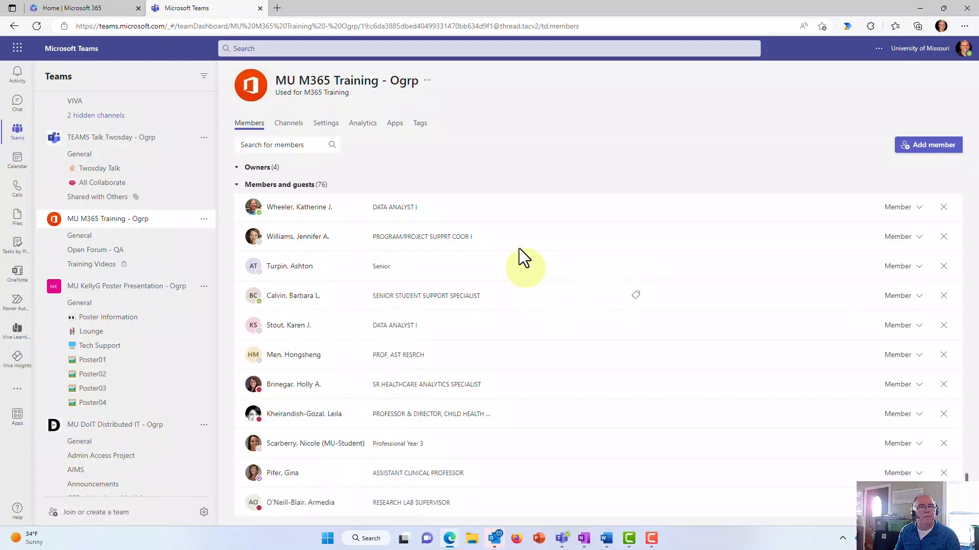
{"action": "mouse_move", "coordinate": [557, 153]}
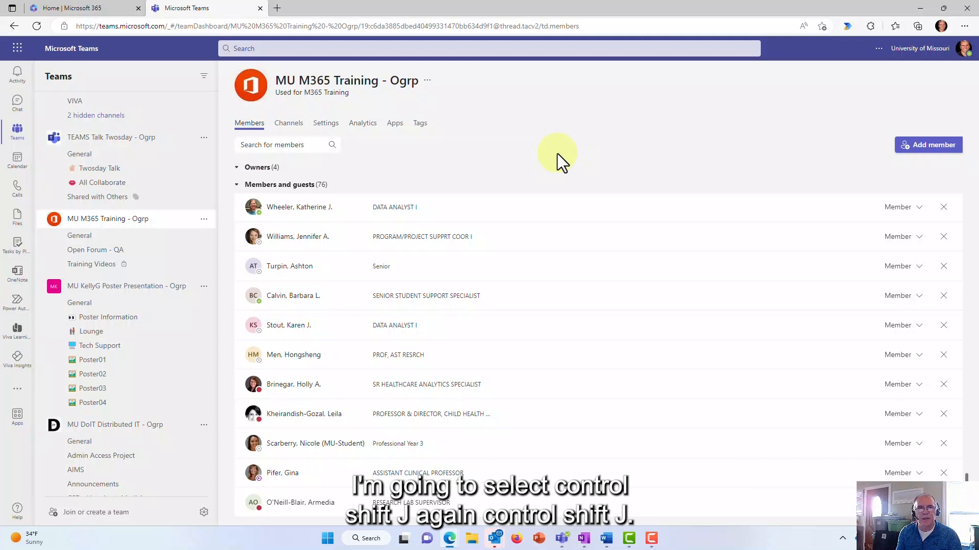
{"action": "key", "text": "ctrl+shift+j"}
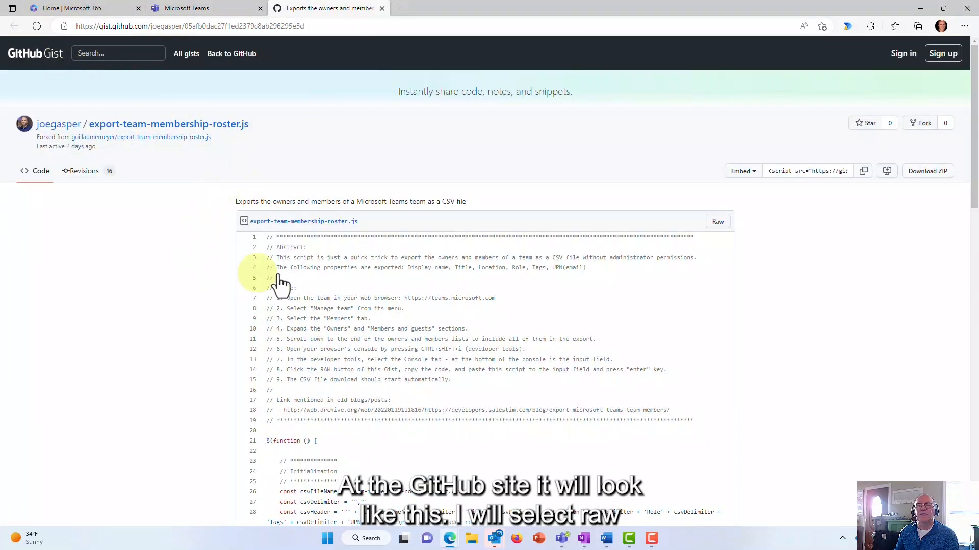
{"action": "mouse_move", "coordinate": [718, 222]}
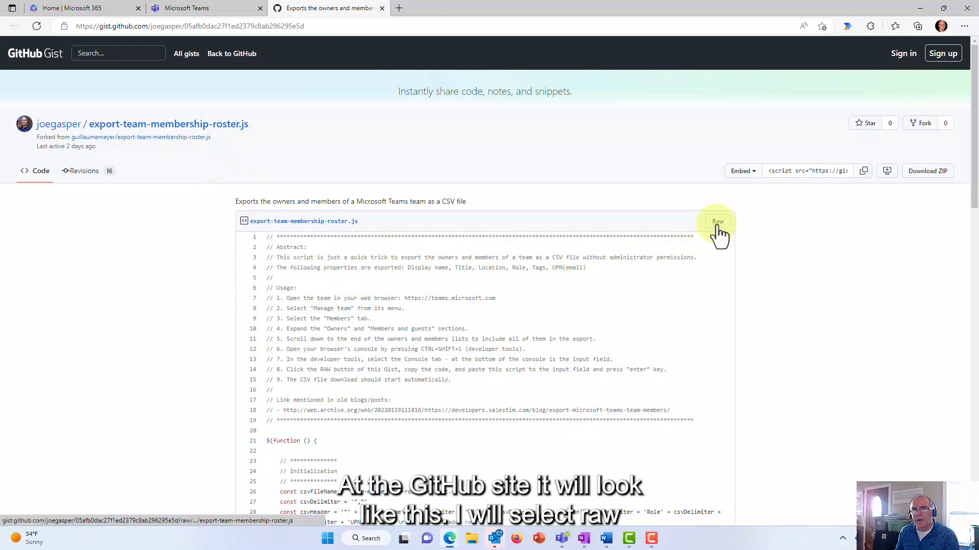
{"action": "mouse_move", "coordinate": [586, 294]}
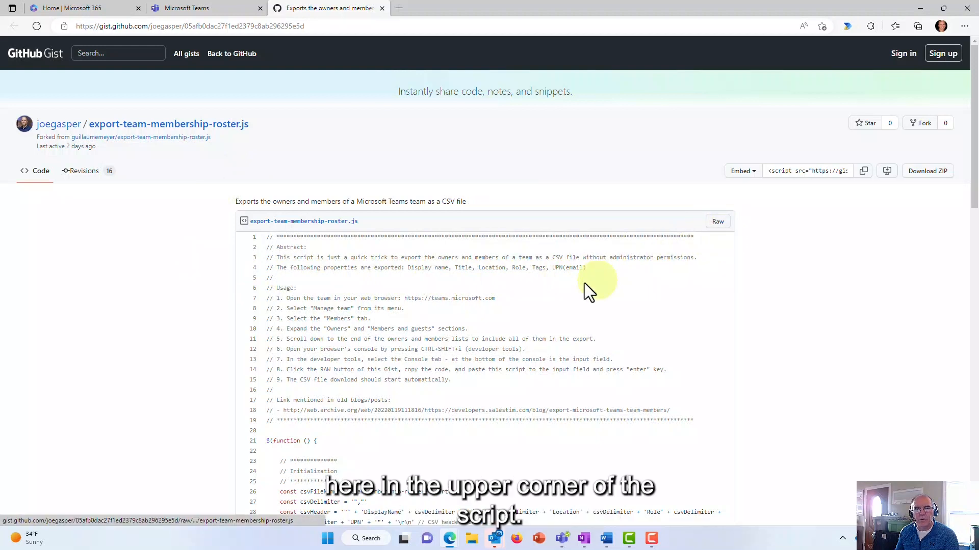
{"action": "mouse_move", "coordinate": [718, 222]}
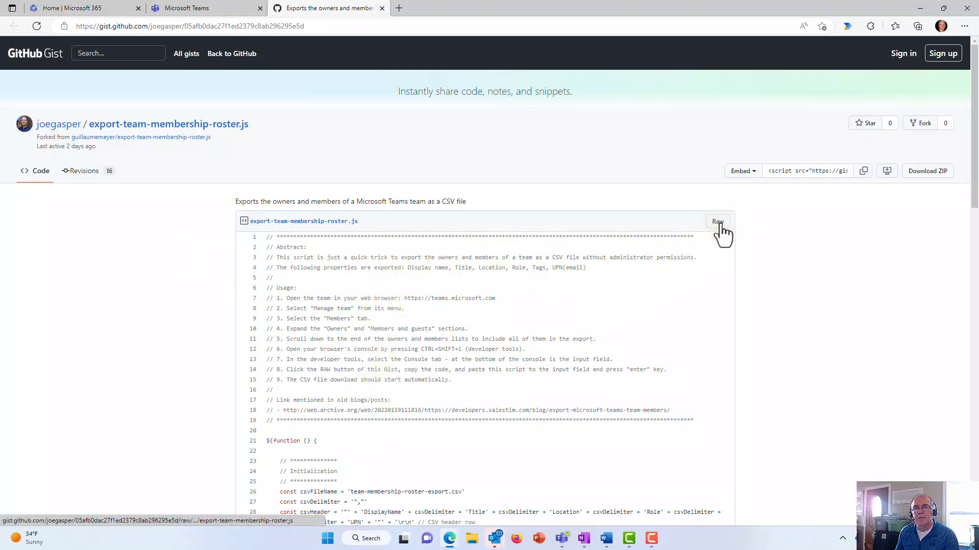
- Open the raw plain-text view of export-team-membership-roster.js
{"action": "left_click", "coordinate": [717, 222]}
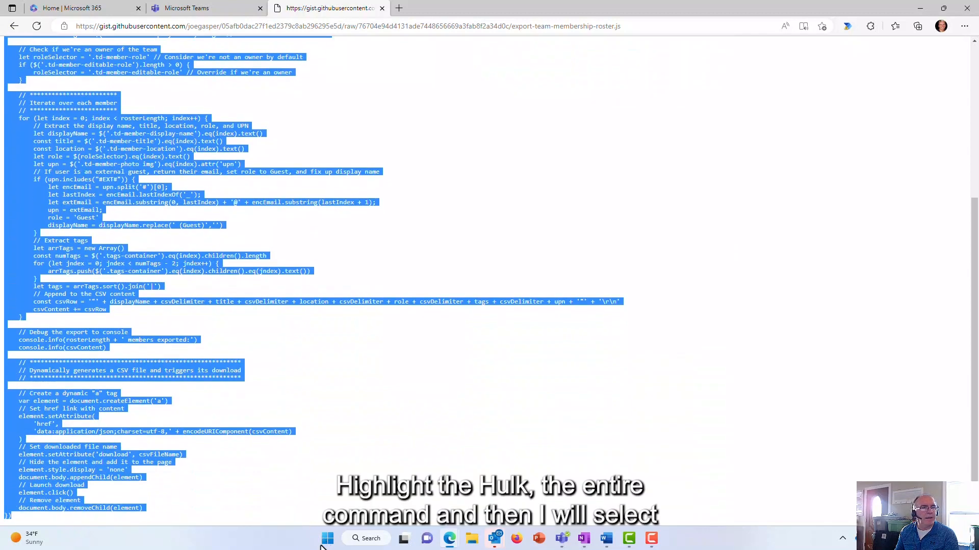
{"action": "mouse_move", "coordinate": [306, 449]}
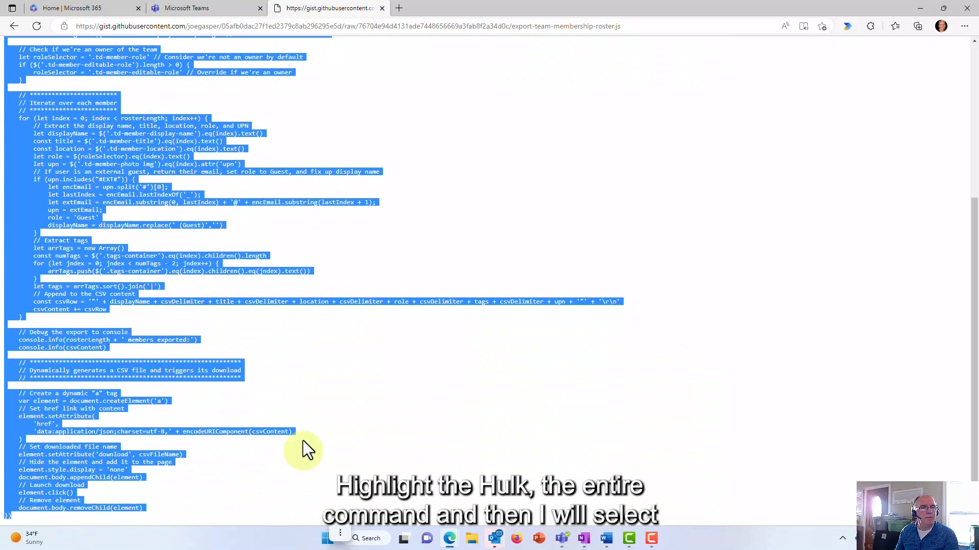
{"action": "mouse_move", "coordinate": [412, 372]}
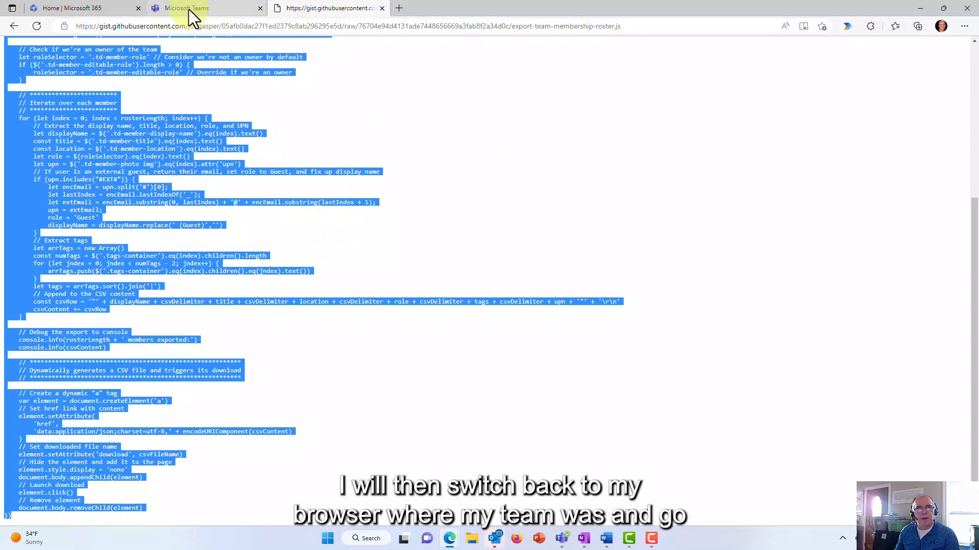
- Paste the export script into the Teams page's browser console and run it
{"action": "left_click", "coordinate": [181, 7]}
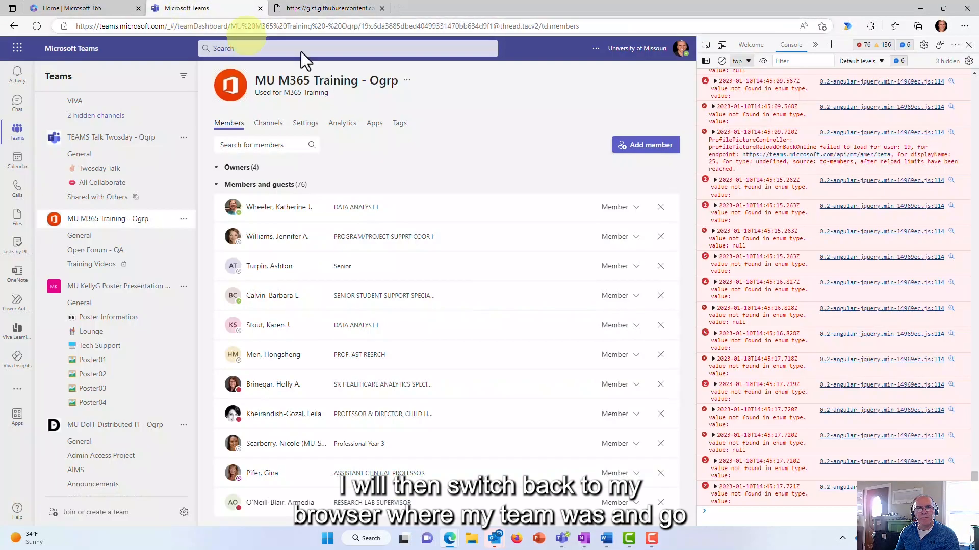
{"action": "mouse_move", "coordinate": [815, 287]}
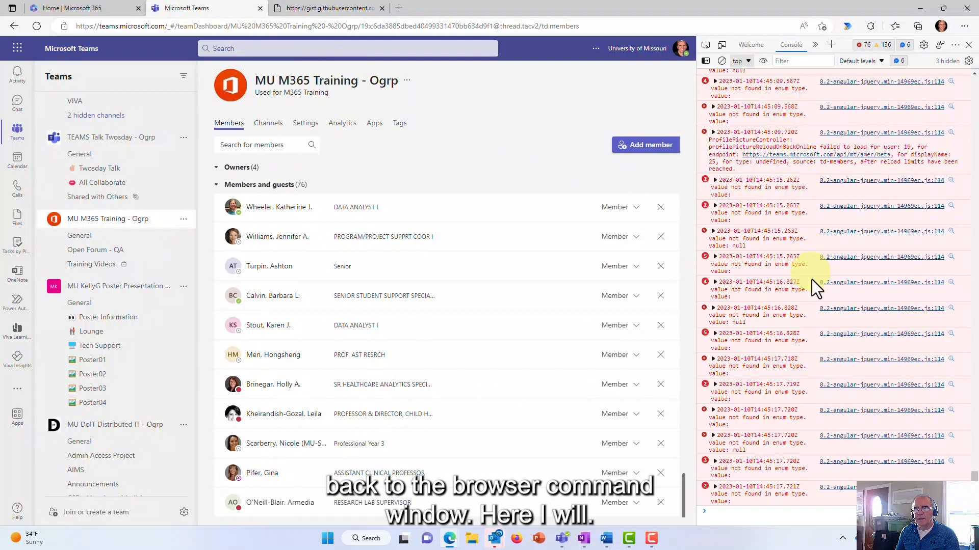
{"action": "mouse_move", "coordinate": [732, 517]}
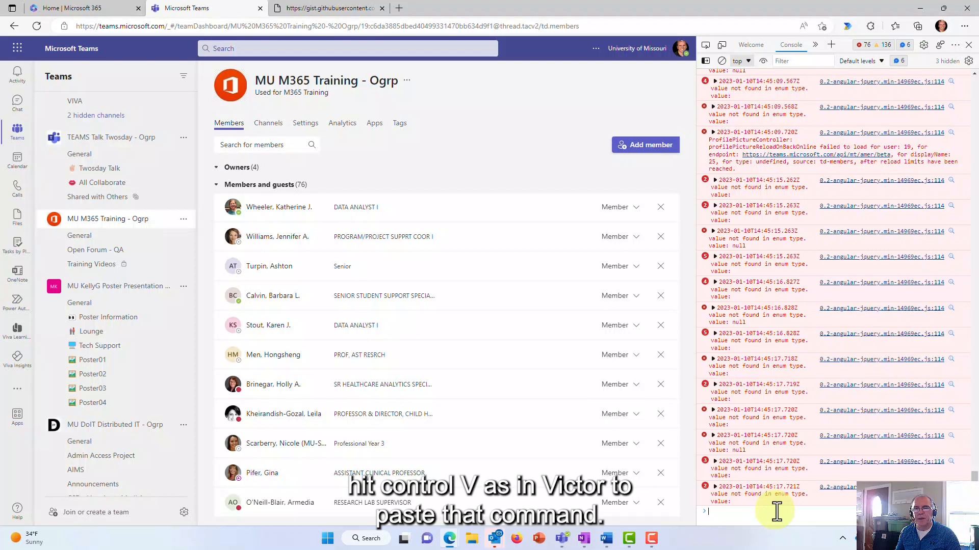
{"action": "key", "text": "ctrl+v"}
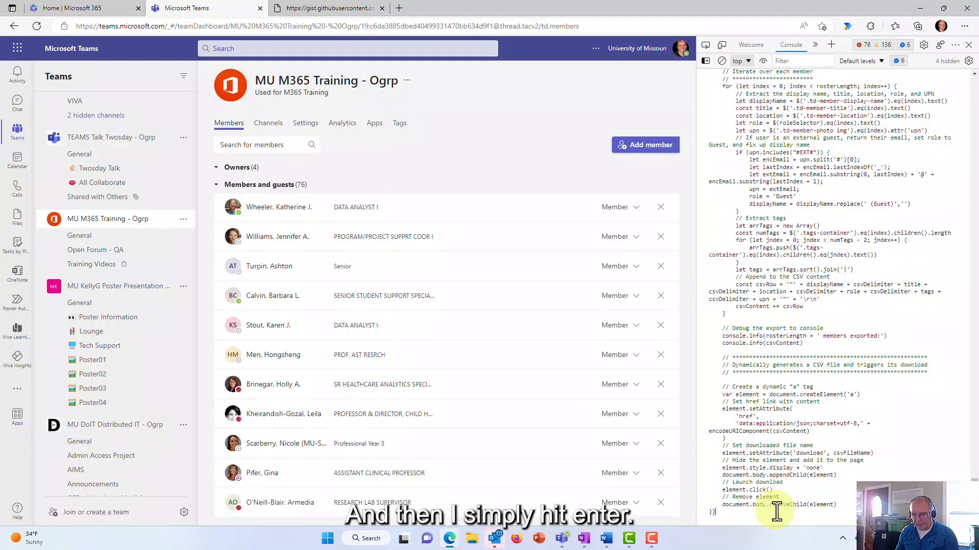
{"action": "key", "text": "Return"}
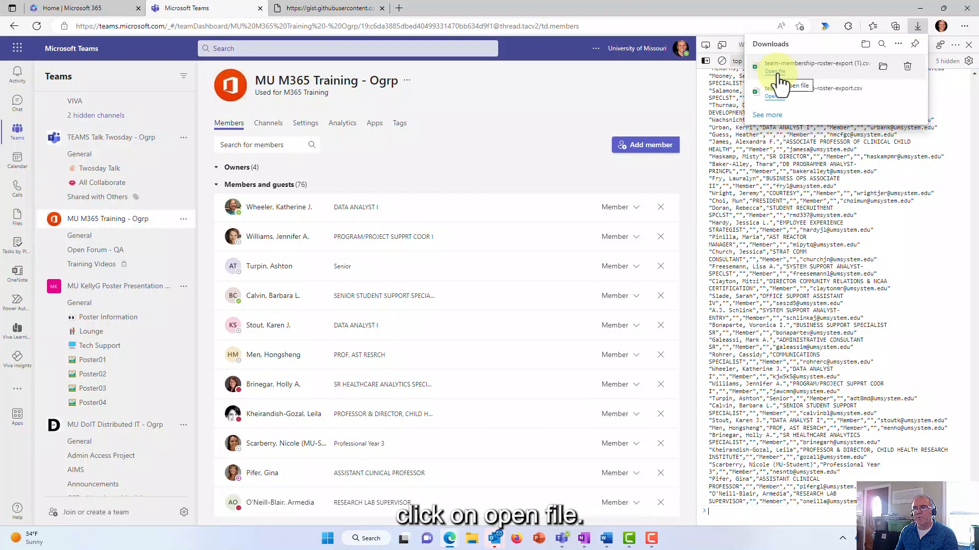
- Open team-membership-roster-export (1).csv from the browser's Downloads panel
{"action": "left_click", "coordinate": [775, 71]}
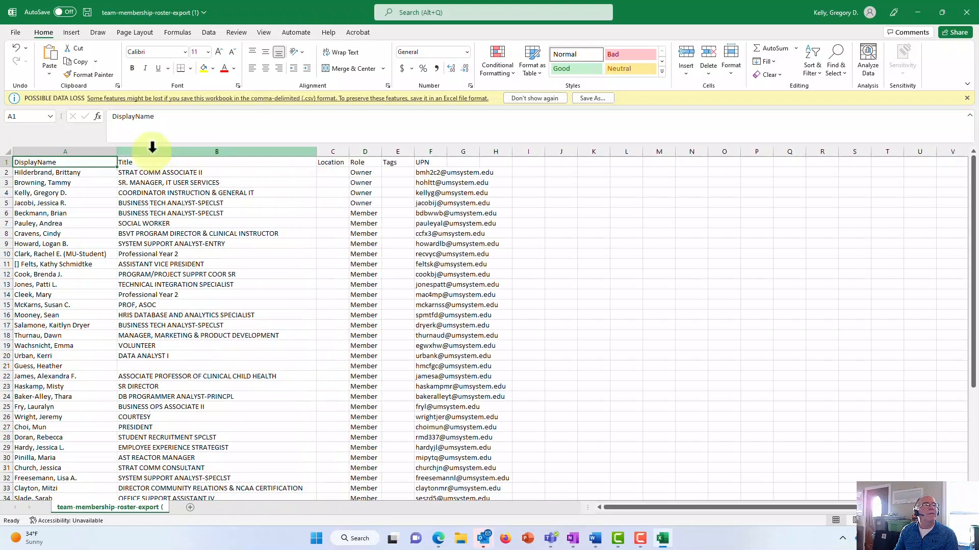
{"action": "mouse_move", "coordinate": [384, 158]}
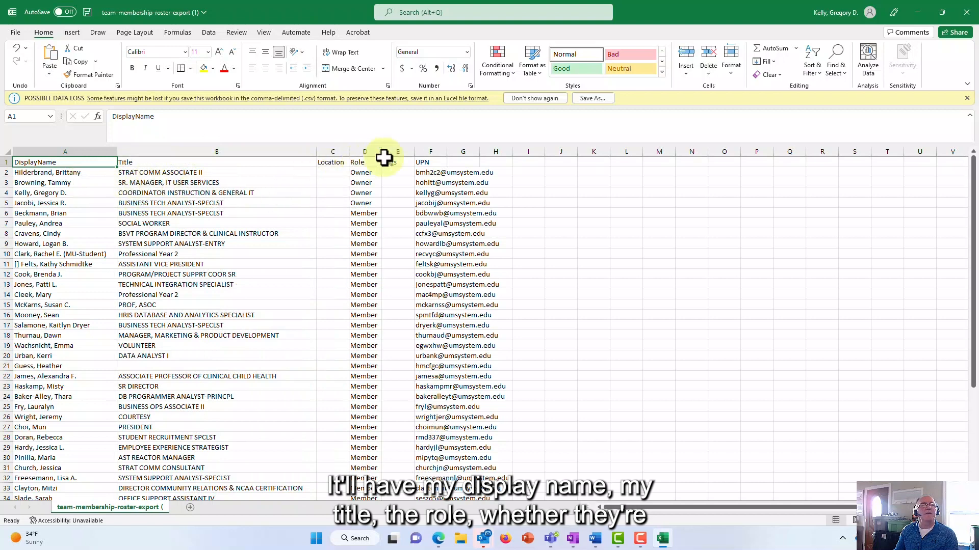
{"action": "mouse_move", "coordinate": [411, 214]}
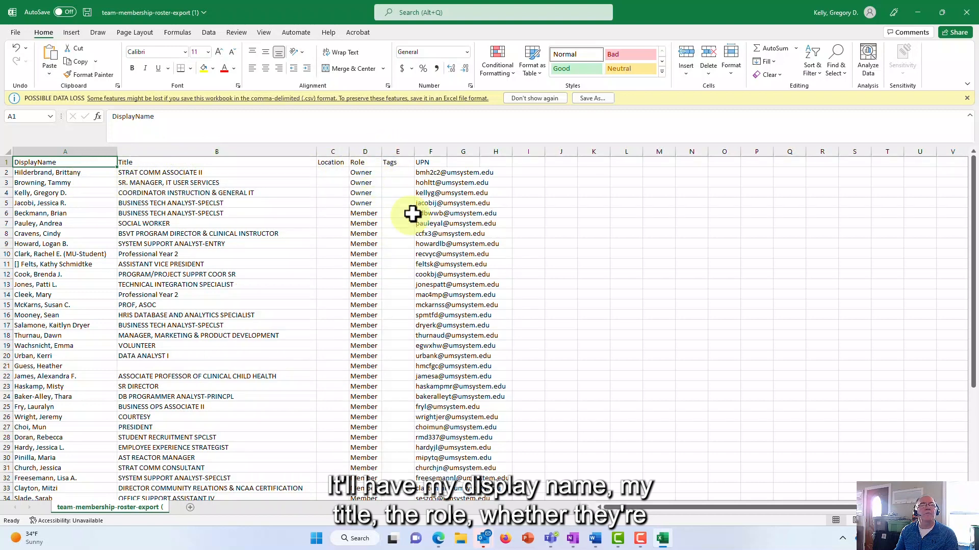
{"action": "mouse_move", "coordinate": [520, 189]}
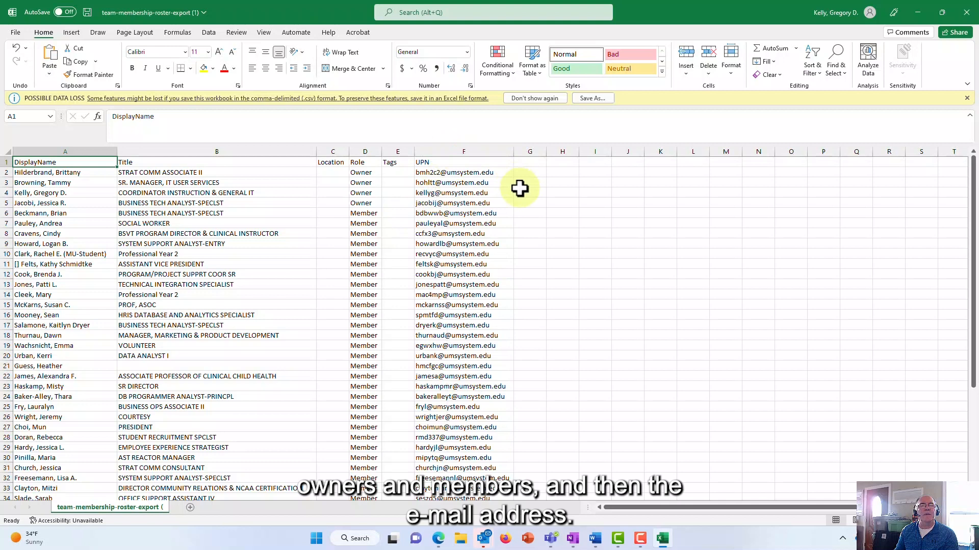
{"action": "mouse_move", "coordinate": [521, 253]}
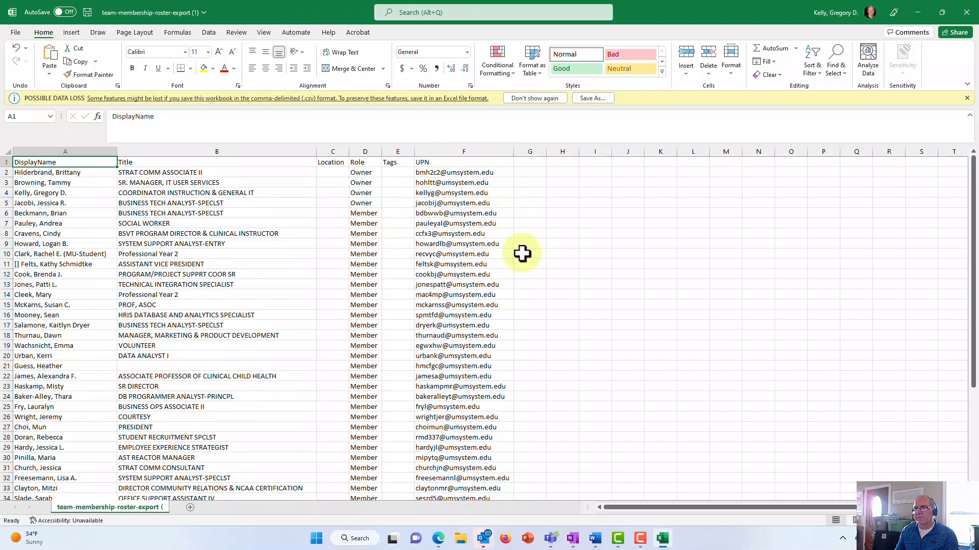
{"action": "mouse_move", "coordinate": [222, 253]}
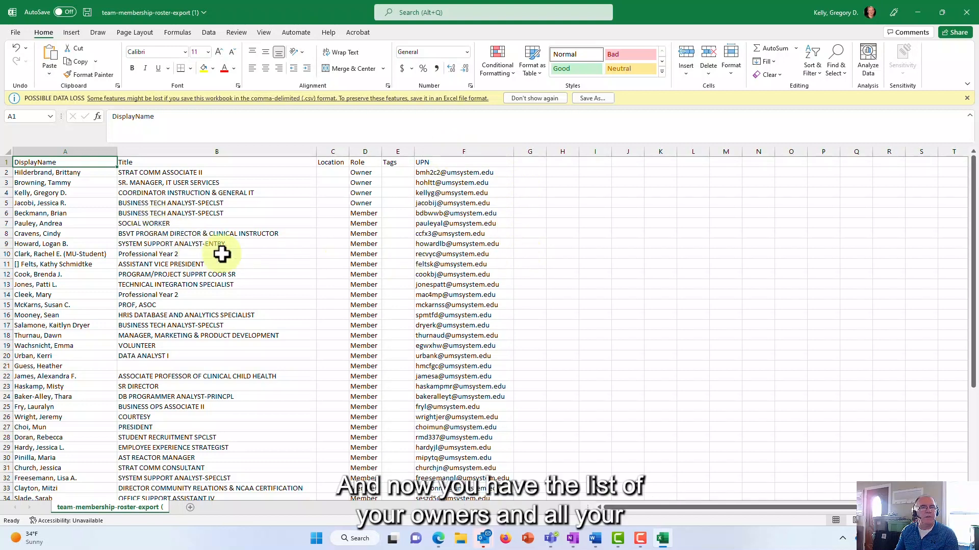
- Scroll down and back up through the roster's member list in Excel
{"action": "scroll", "scroll_direction": "down", "scroll_amount": 3}
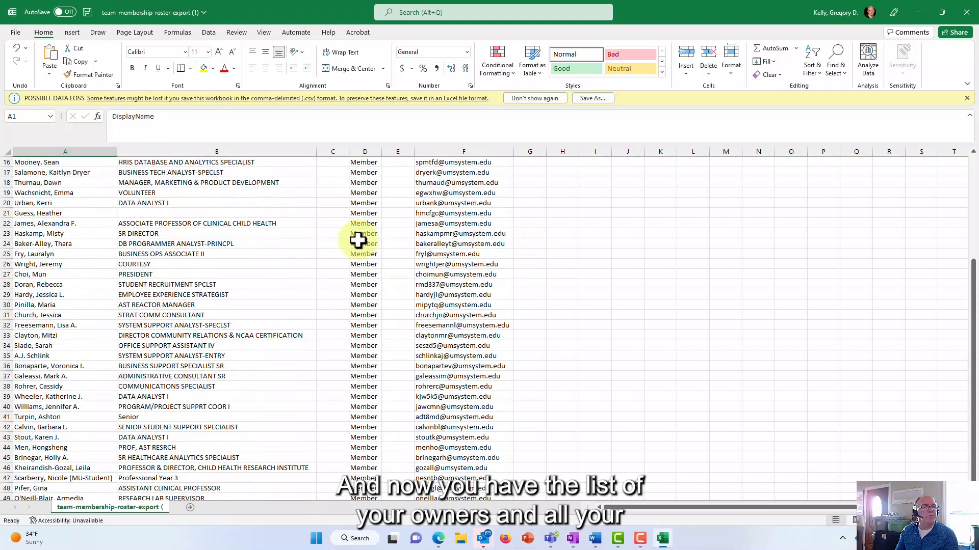
{"action": "scroll", "scroll_direction": "up", "scroll_amount": 3}
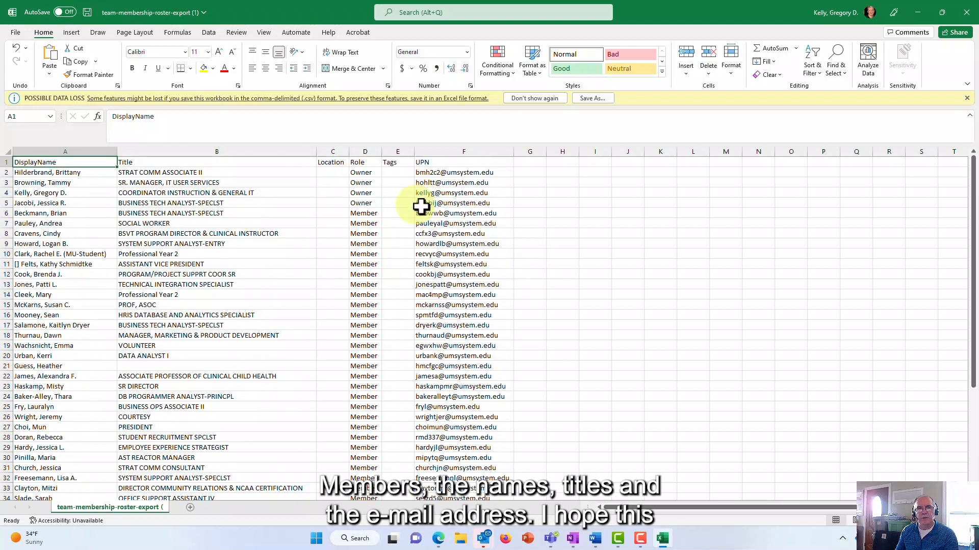
{"action": "mouse_move", "coordinate": [632, 264]}
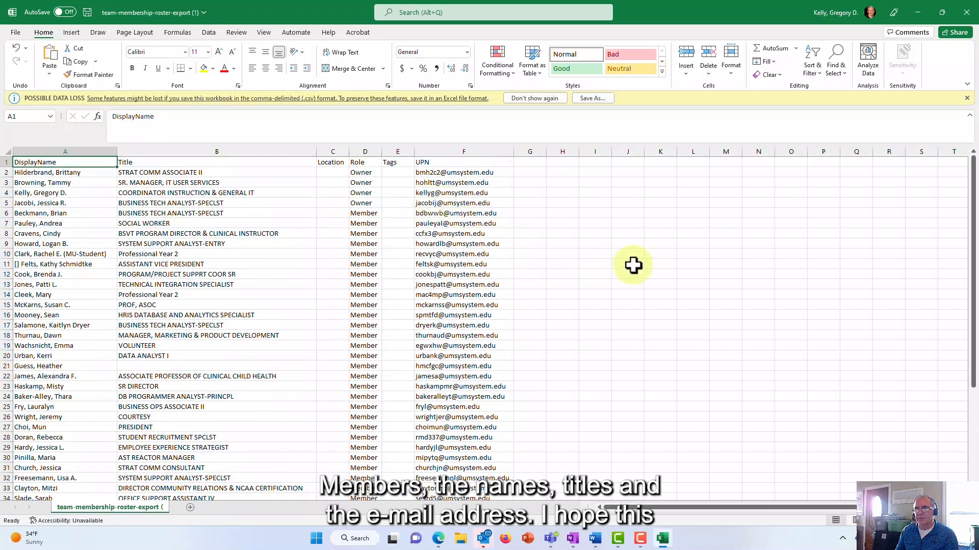
{"action": "mouse_move", "coordinate": [632, 265]}
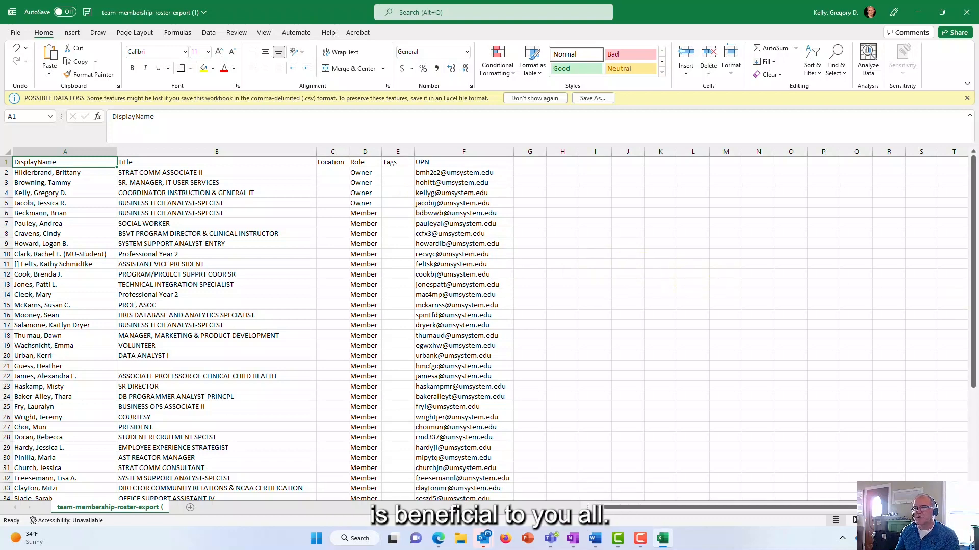